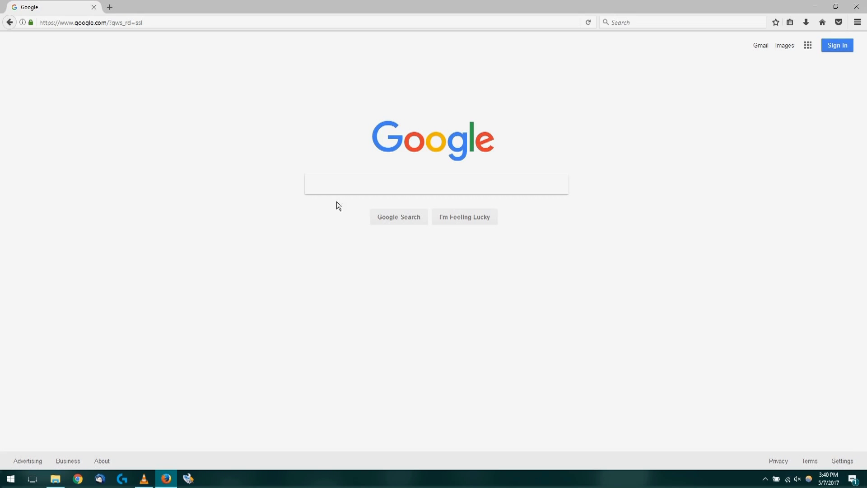
- Search Google for 'win32diskimager' and open the SourceForge.net project page
text(win32diskimager)
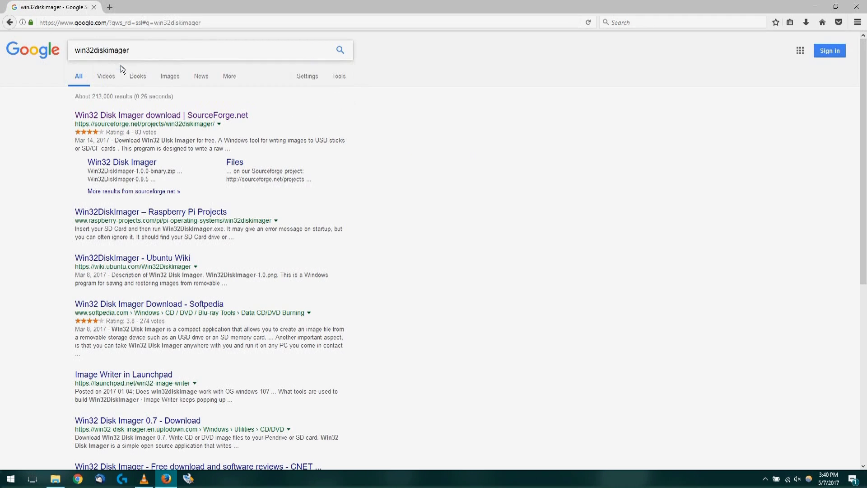
click(168, 115)
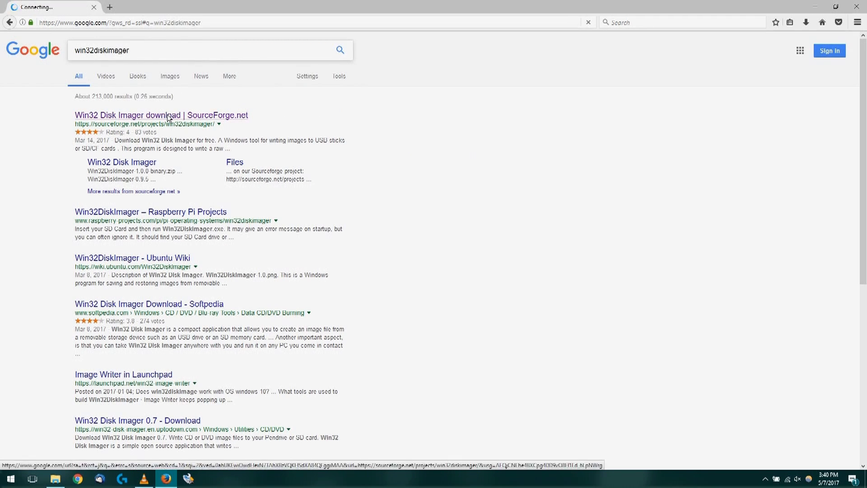
click(161, 115)
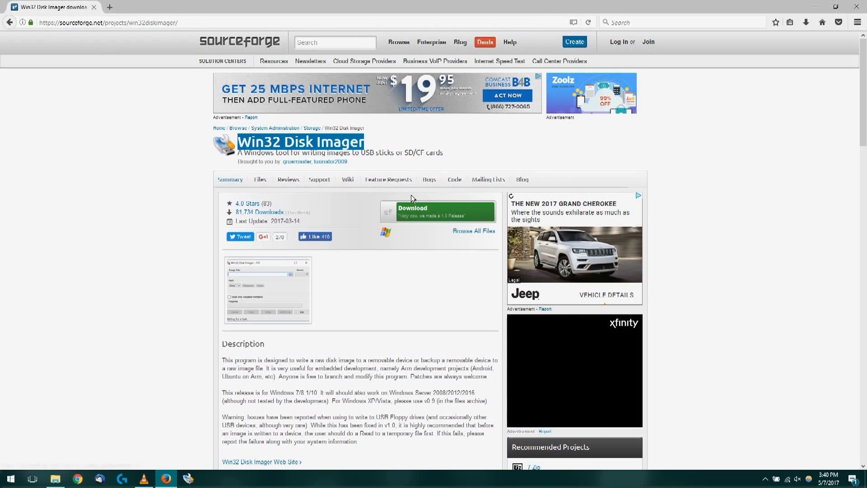
- Download win32diskimager-1.0.0-install.exe from the SourceForge project page
click(436, 211)
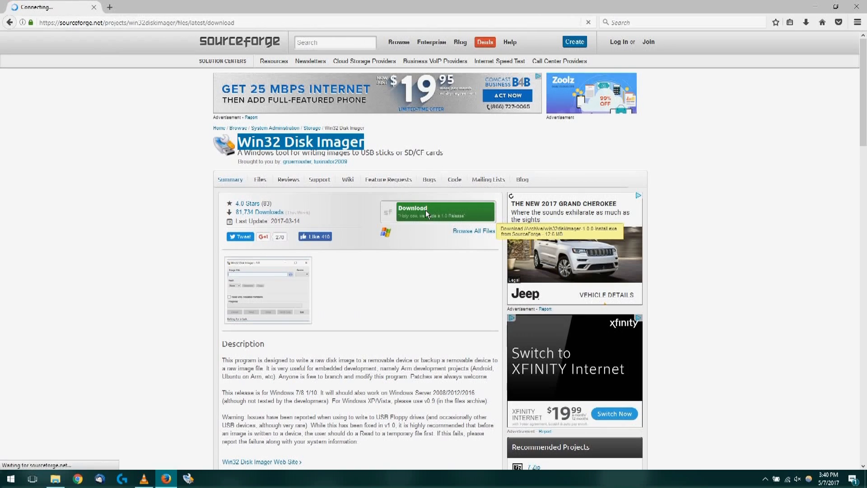
click(427, 212)
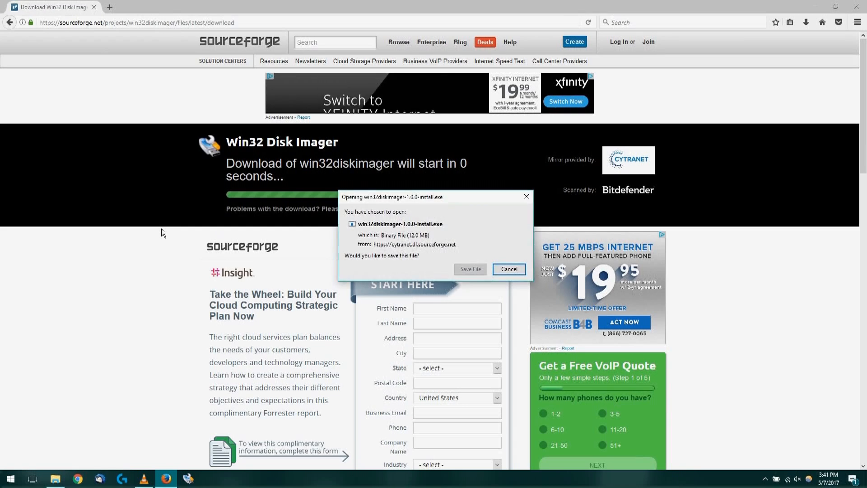
- Save and run the installer, accept the license, install with defaults, and finish
click(509, 269)
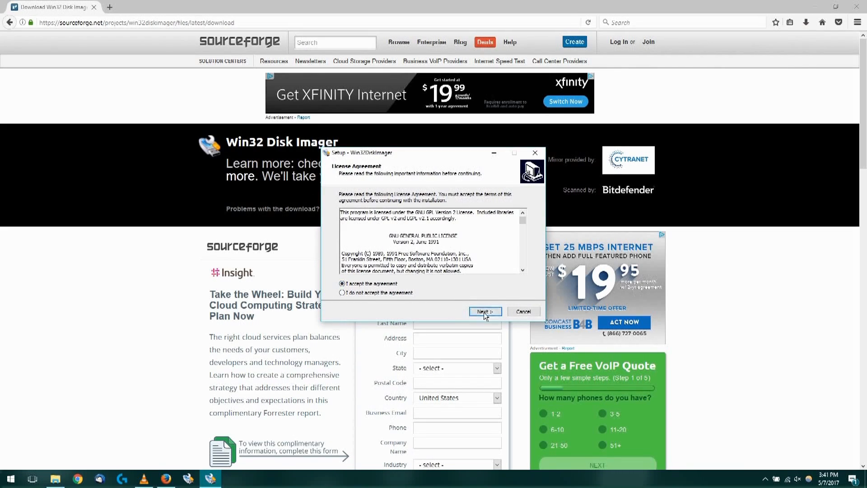
click(484, 311)
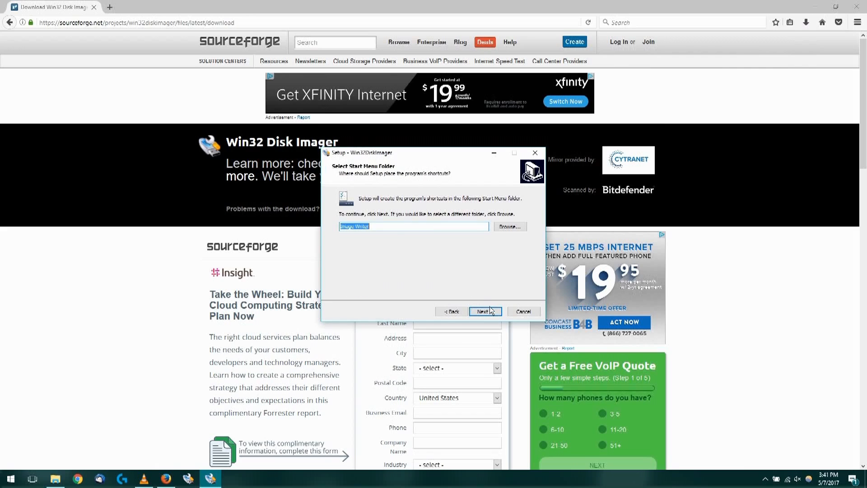
click(485, 311)
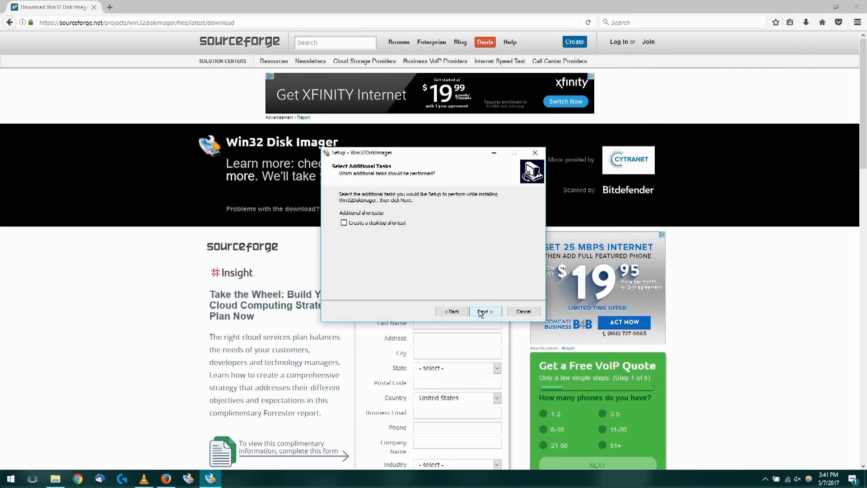
click(485, 311)
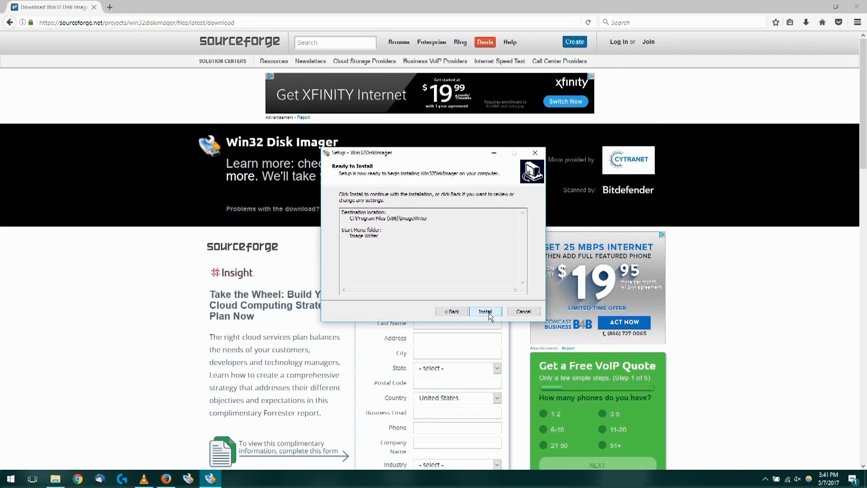
click(486, 311)
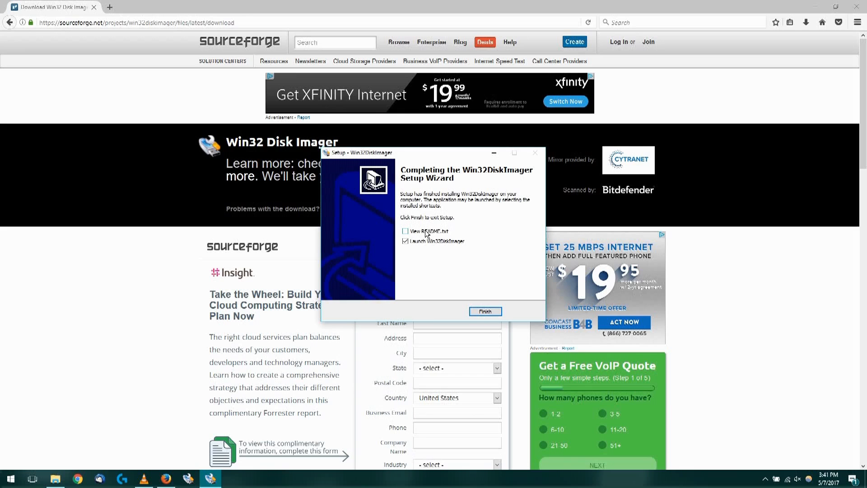
click(485, 311)
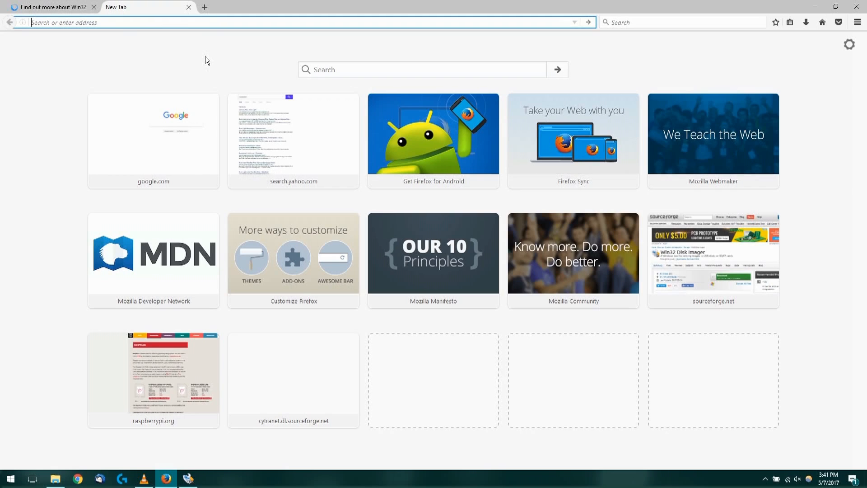
- Search Google for 'raspbian' and open the Download Raspbian for Raspberry Pi page
text(www.google.com)
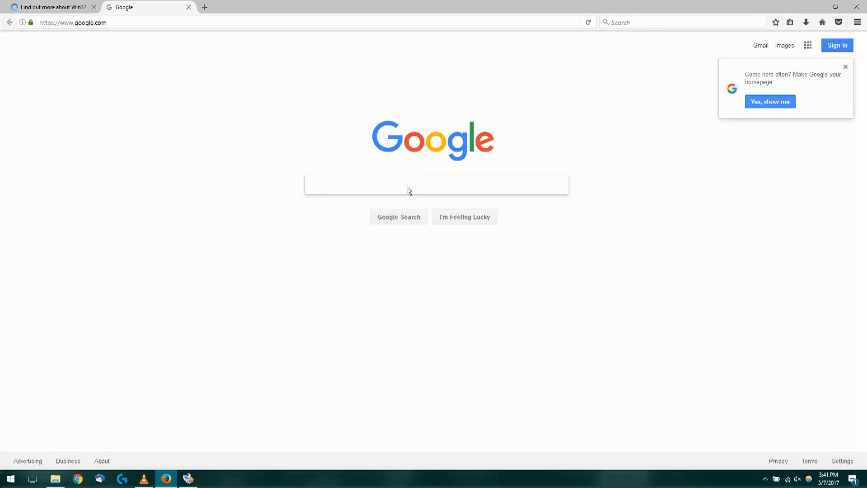
text(rasbian)
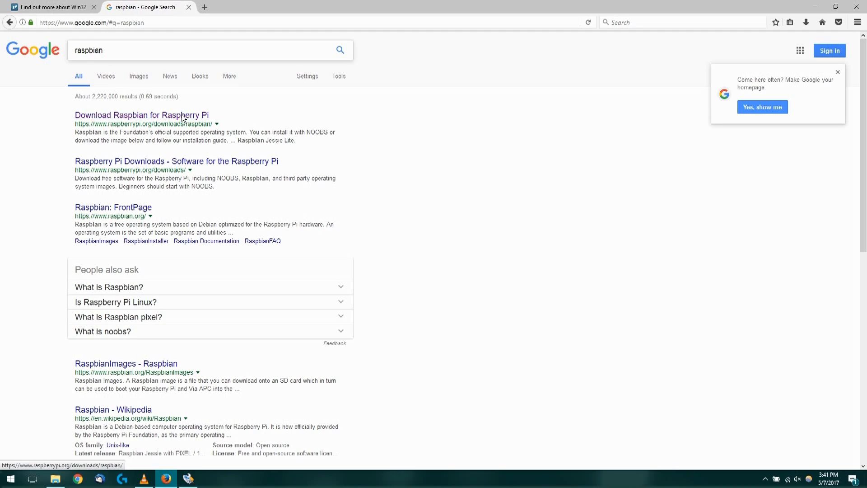
click(129, 115)
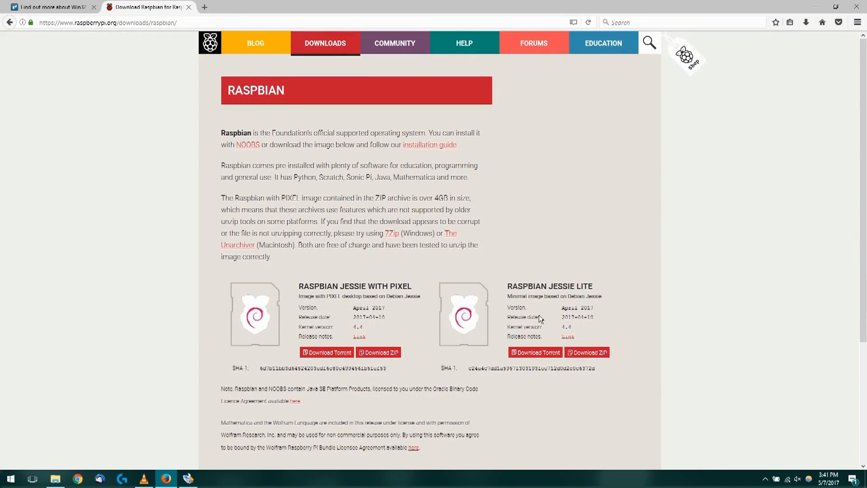
- Save the Raspbian Jessie Lite ZIP to the Downloads folder
click(586, 352)
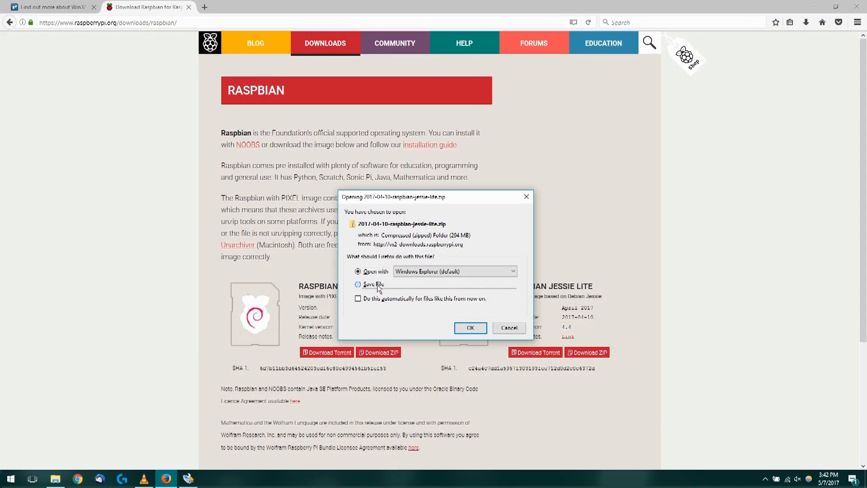
click(358, 284)
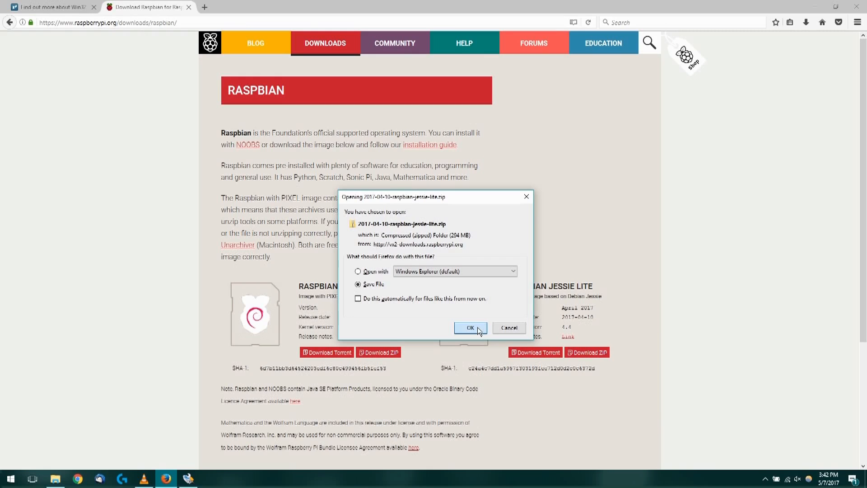
click(471, 327)
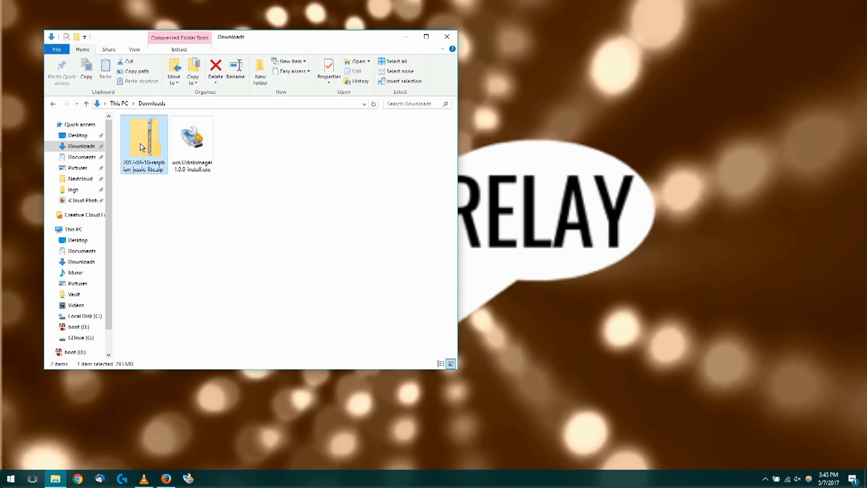
- Extract All from the Raspbian ZIP into the suggested folder in Downloads
right_click(142, 146)
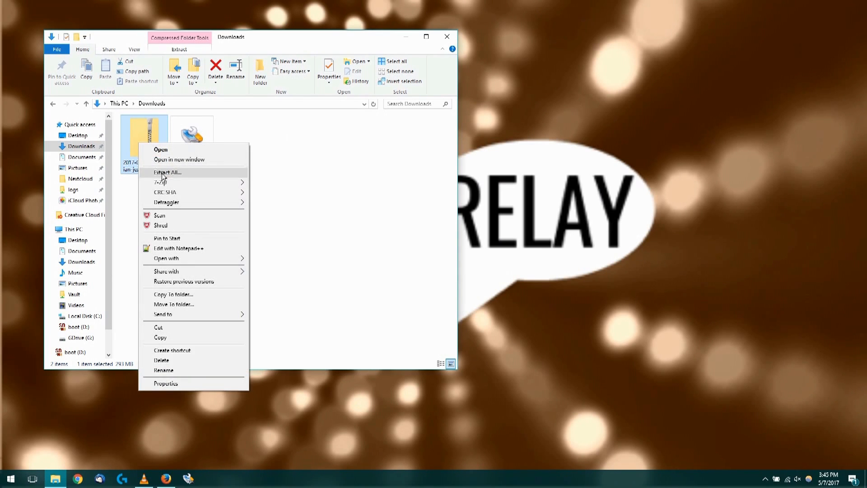
click(167, 172)
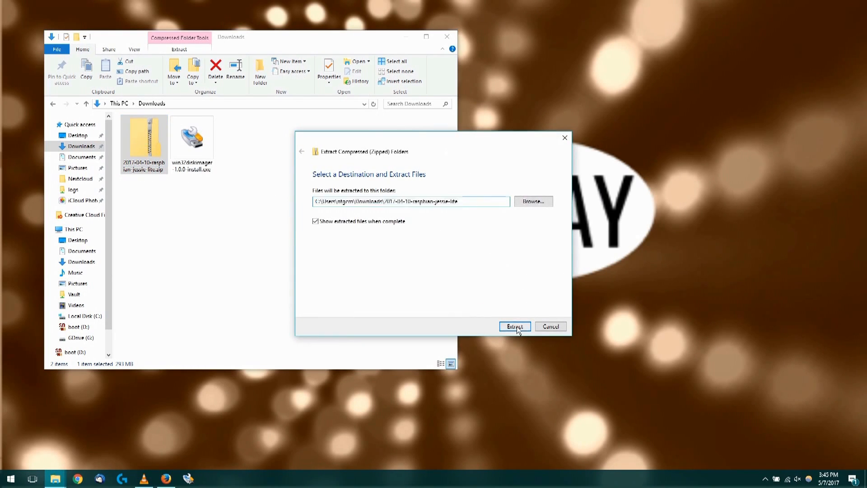
click(514, 326)
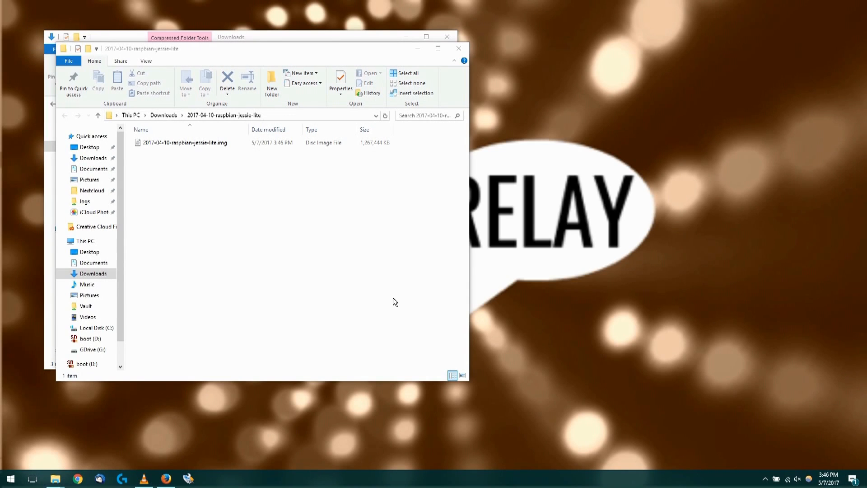
mouse_move(412, 115)
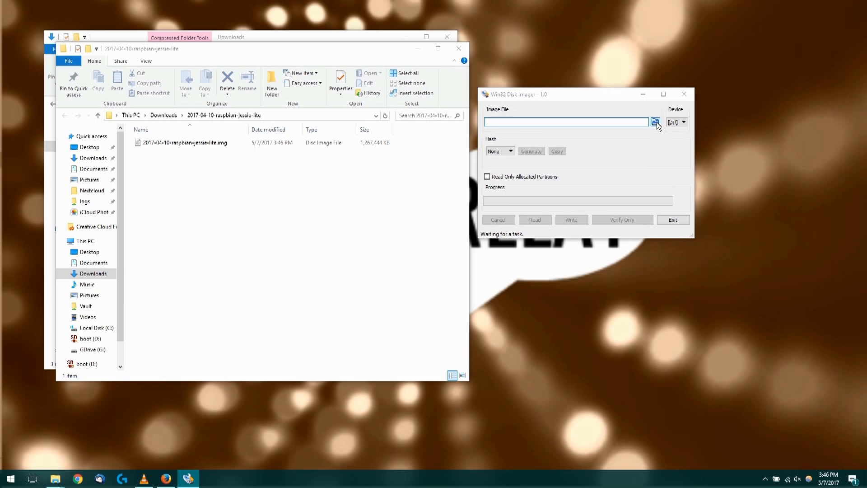
- Load 2017-04-10-raspbian-jessie-lite.img from the extracted folder as the image file
click(657, 121)
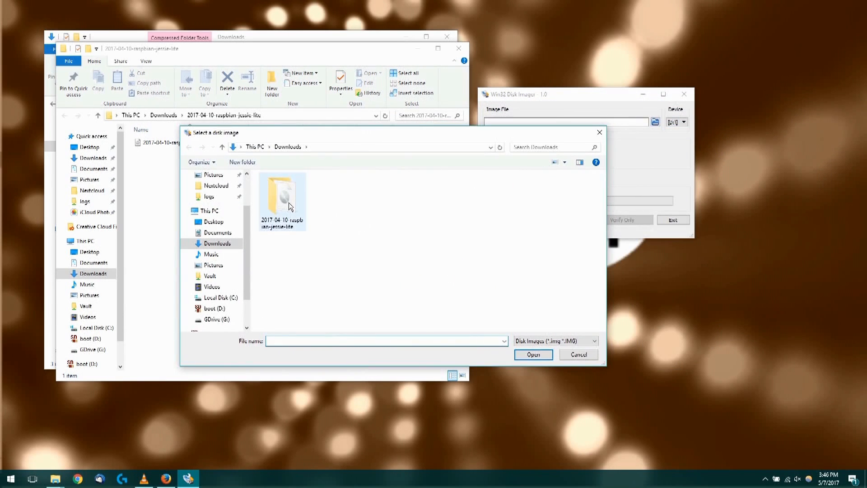
double_click(281, 192)
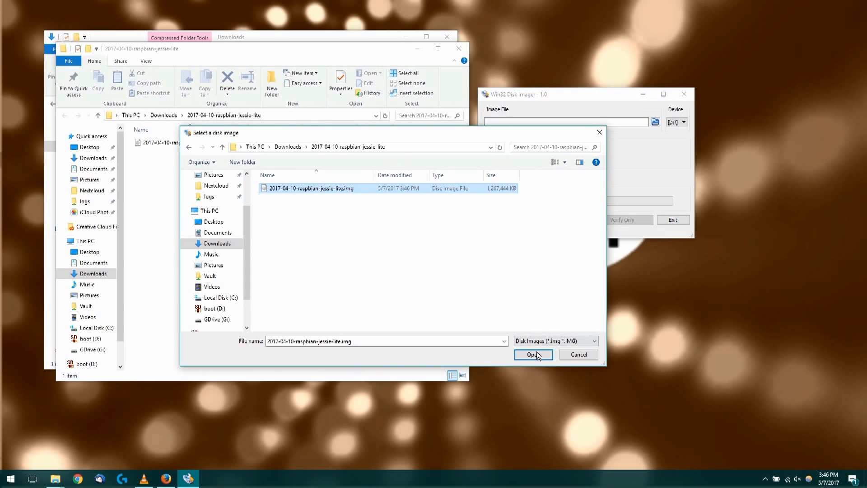
click(532, 354)
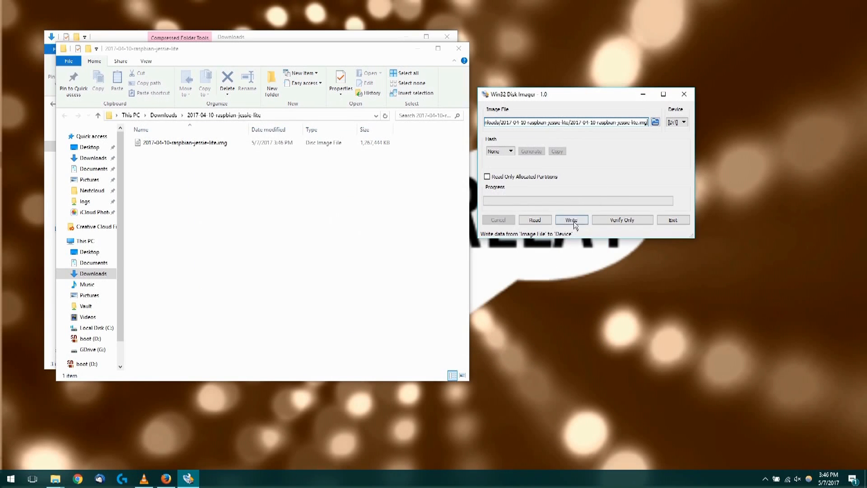
- Write the image to the D: boot card and confirm the overwrite warning
click(571, 220)
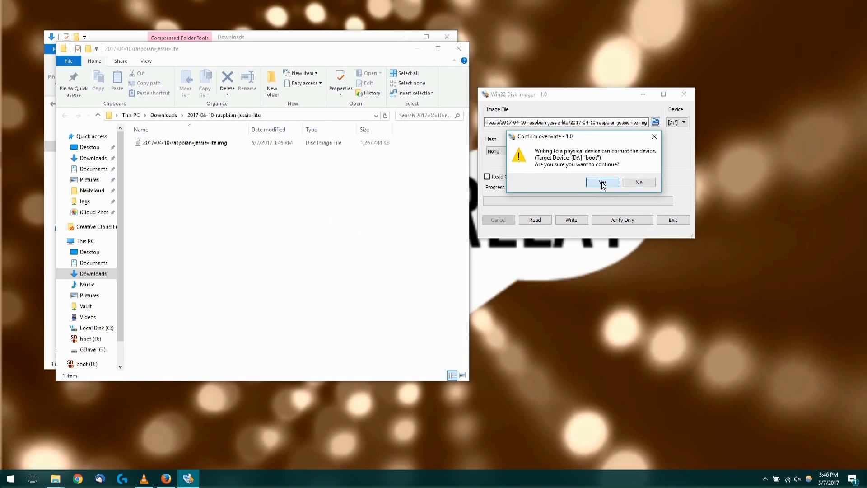
click(602, 182)
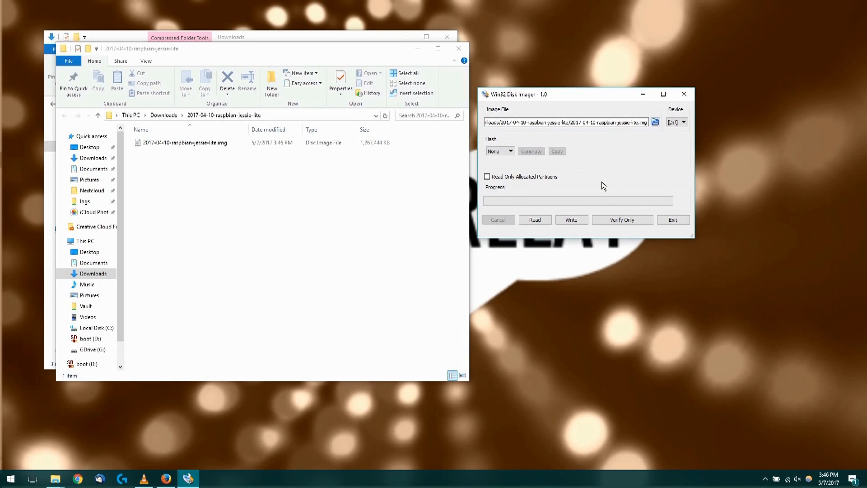
- Dismiss 'Write Successful', exit Win32 Disk Imager, and open the system tray icons
click(572, 220)
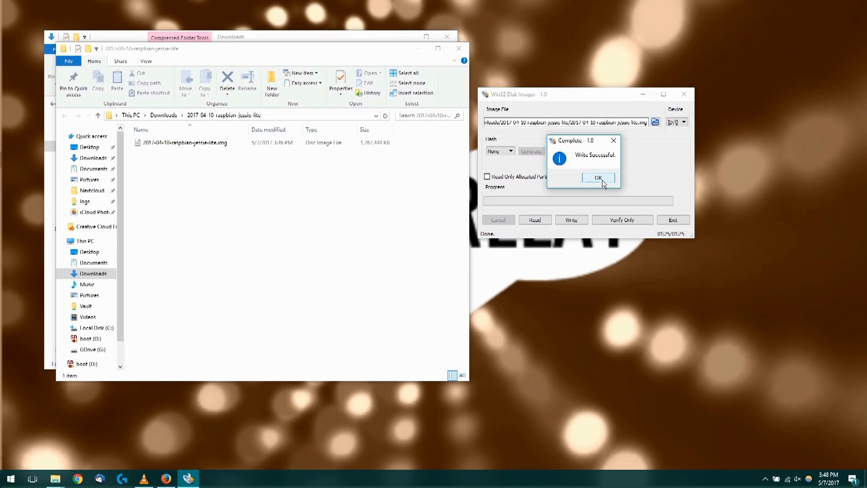
click(598, 177)
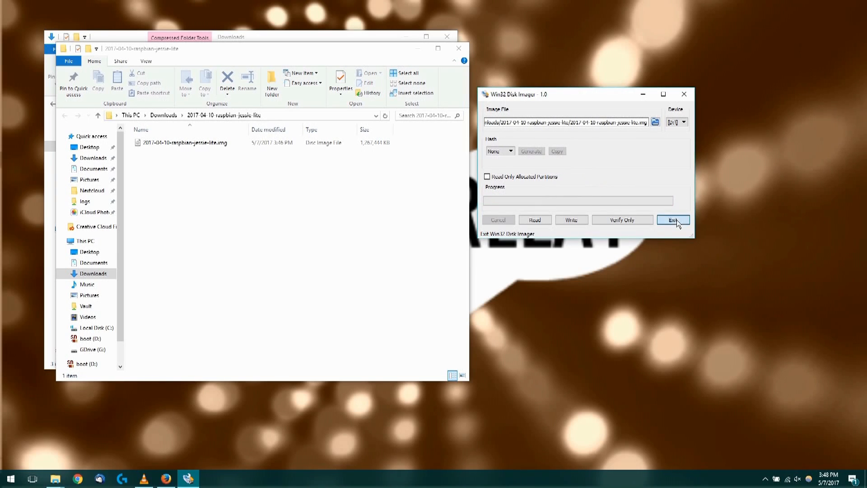
click(673, 220)
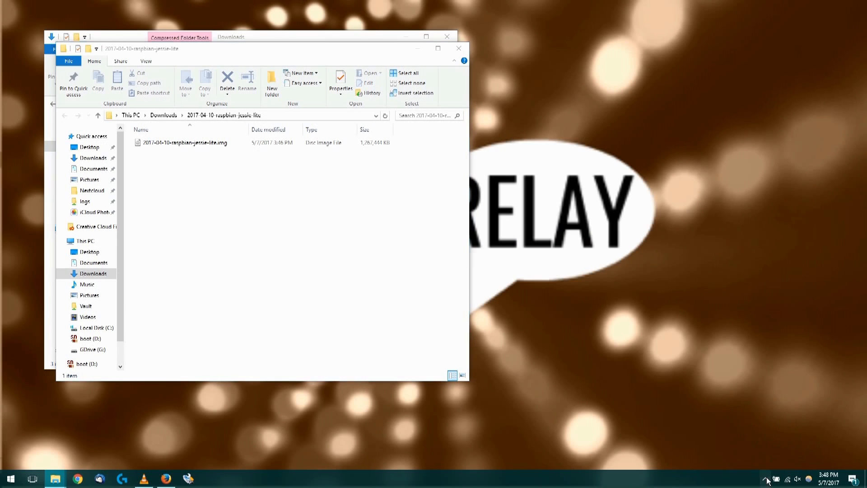
click(767, 477)
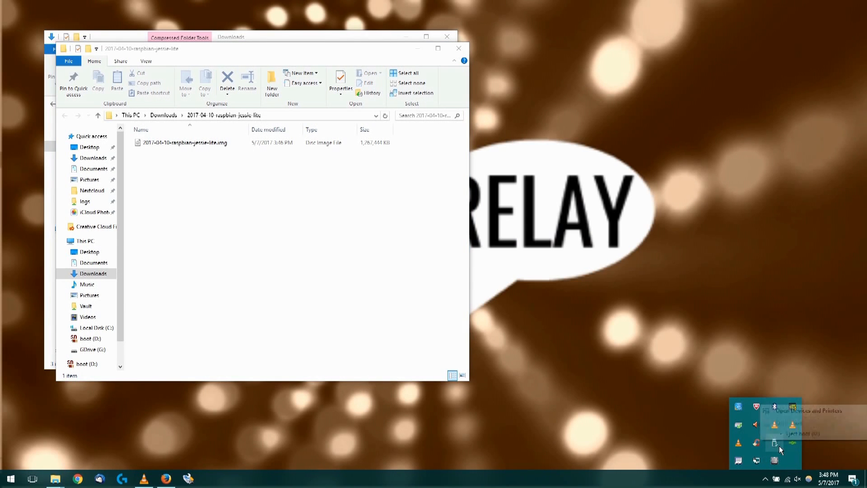